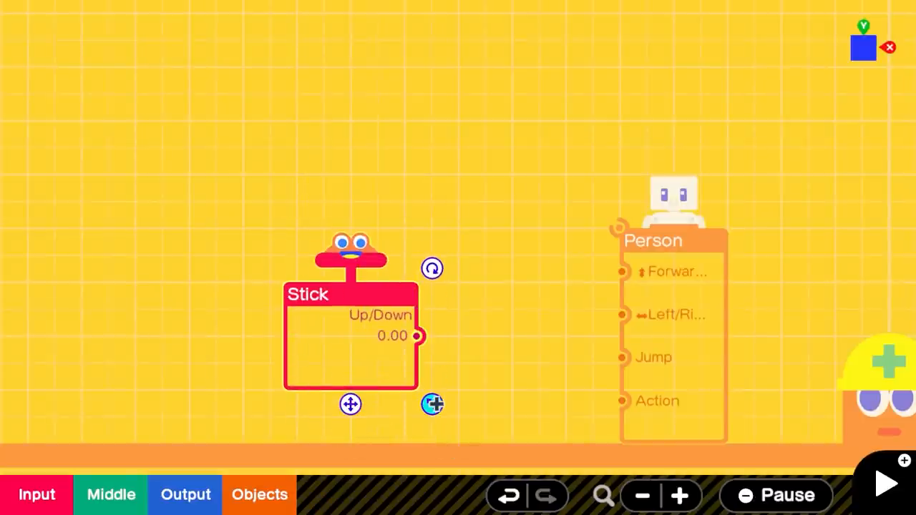
Wire the Stick nodon's Up/Down output to the Person nodon's Forward input
{"action": "left_click", "coordinate": [350, 336]}
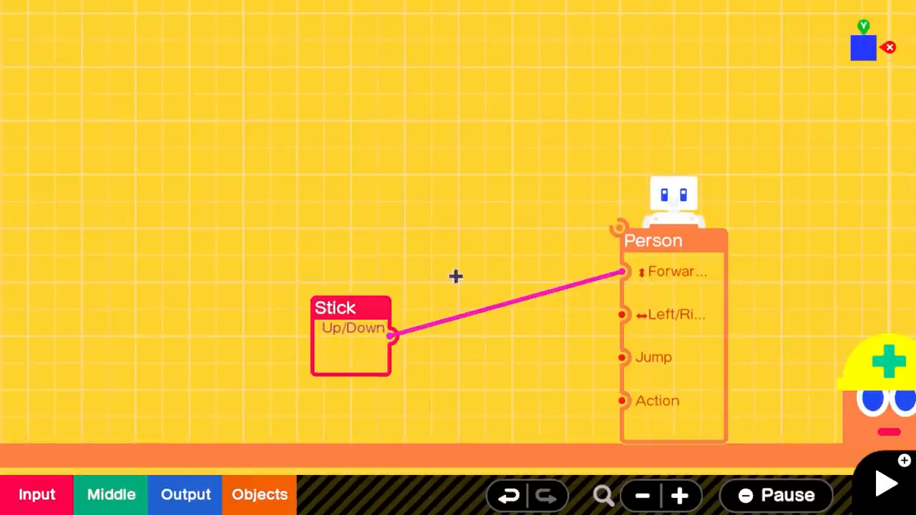
{"action": "left_click", "coordinate": [37, 495]}
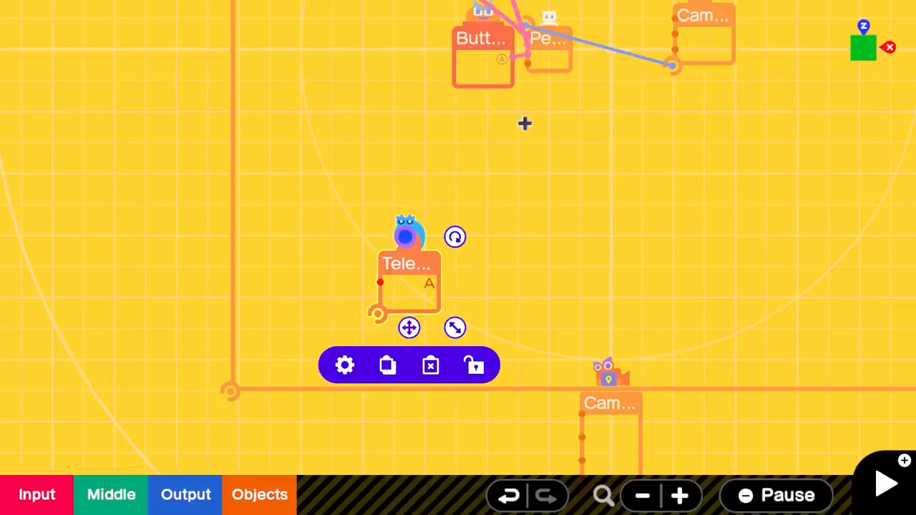
{"action": "left_click", "coordinate": [549, 45]}
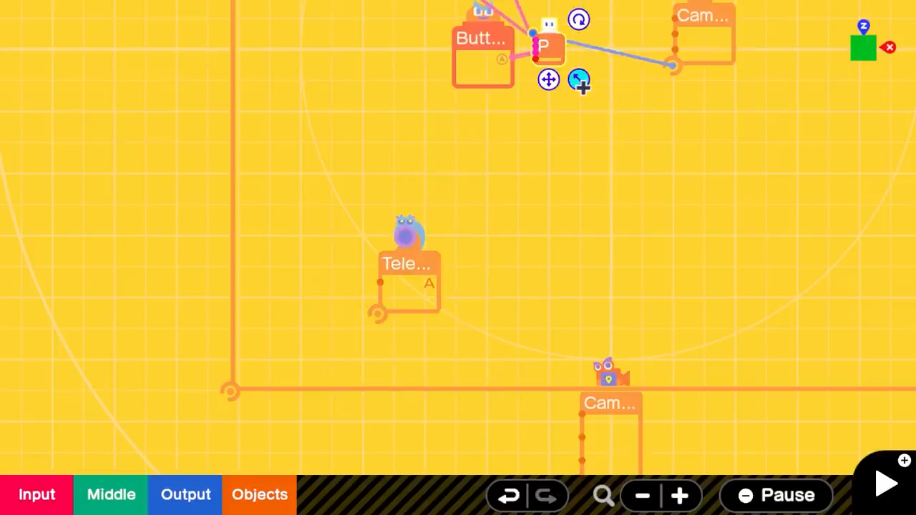
{"action": "left_click", "coordinate": [884, 483]}
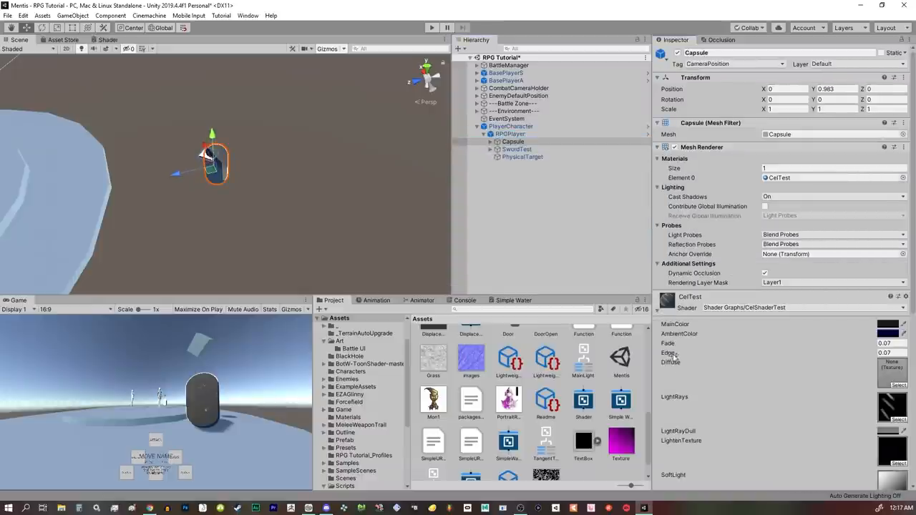
Open the CelTest material's CelShaderTest shader graph via Edit Shader
{"action": "right_click", "coordinate": [690, 296]}
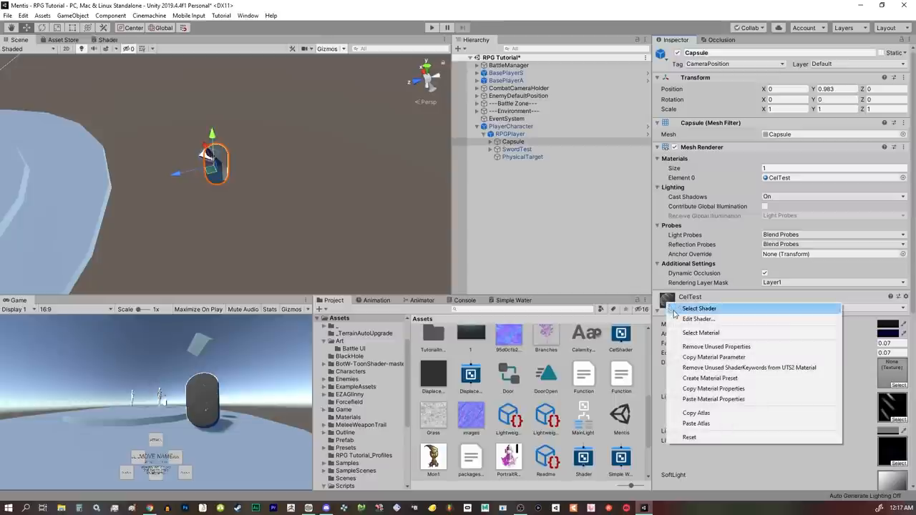
{"action": "left_click", "coordinate": [699, 309]}
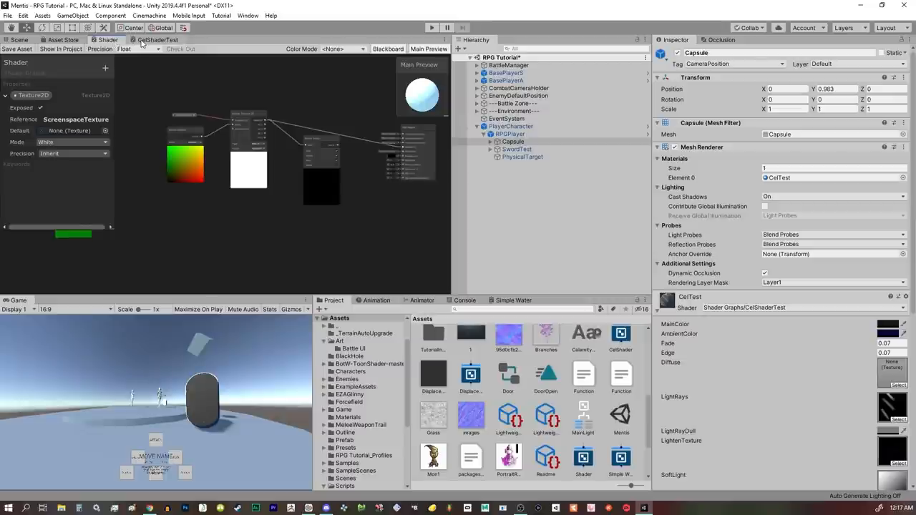
Show the Asset Store's 2068 search results for 'tree'
{"action": "left_click", "coordinate": [159, 40]}
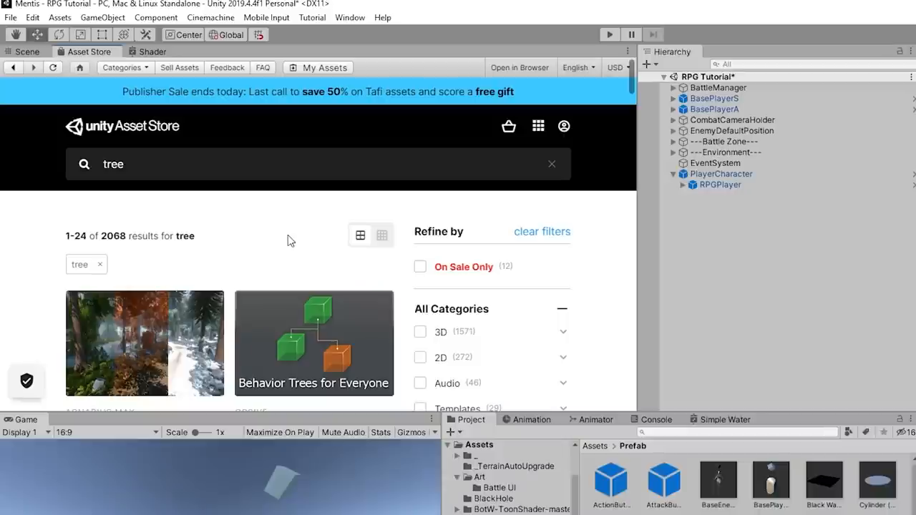
{"action": "left_click", "coordinate": [313, 343]}
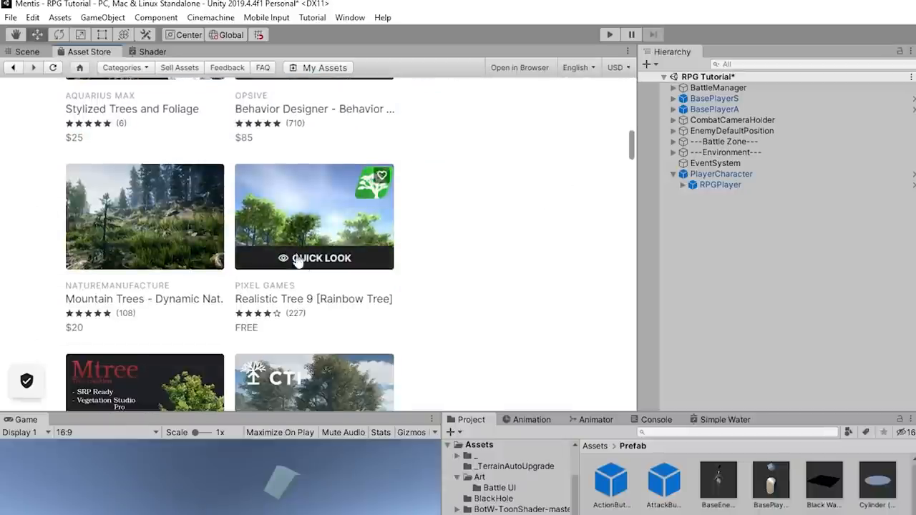
{"action": "scroll", "scroll_direction": "down", "scroll_amount": 3}
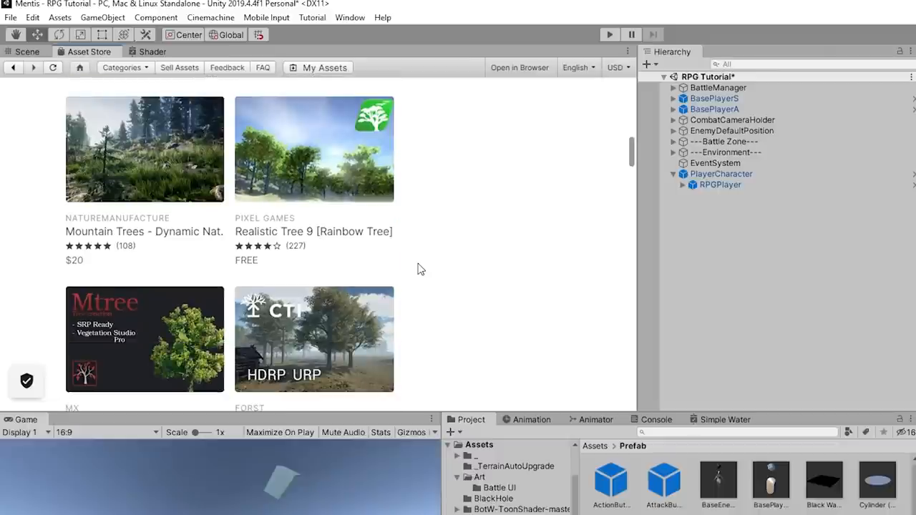
{"action": "scroll", "scroll_direction": "down", "scroll_amount": 3}
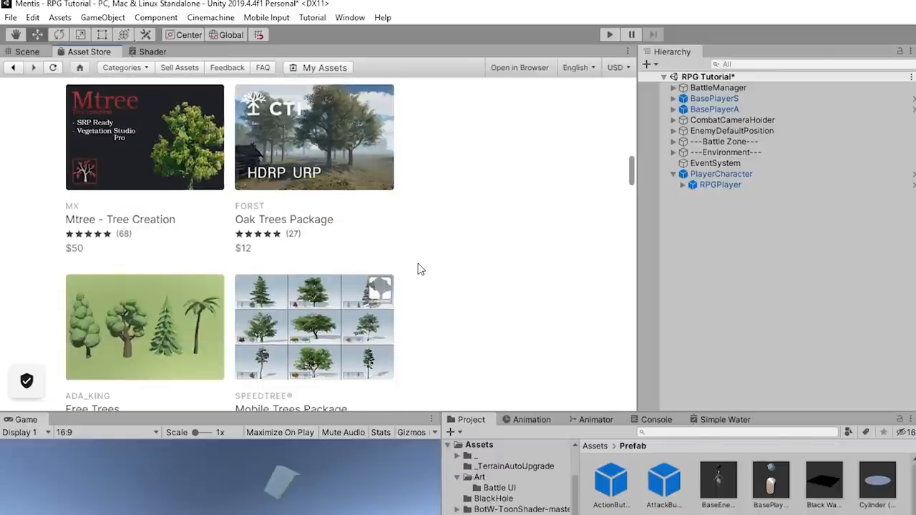
{"action": "scroll", "scroll_direction": "down", "scroll_amount": 3}
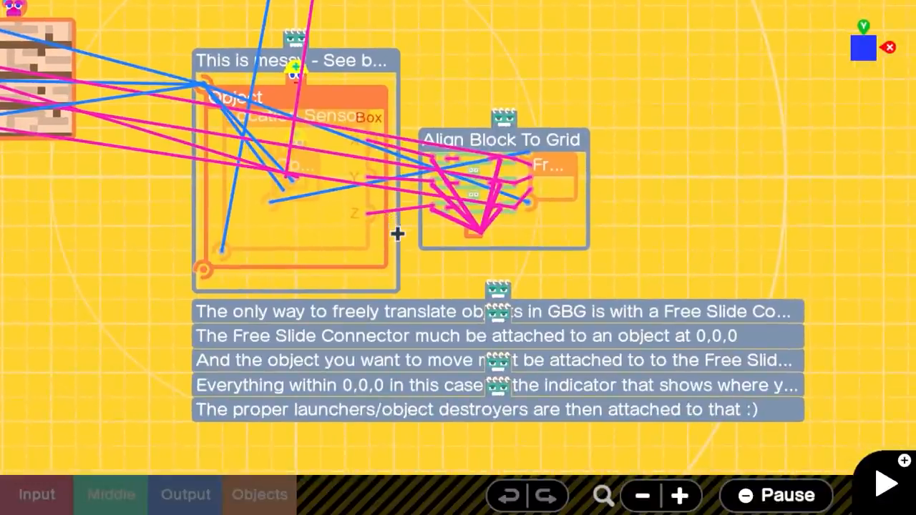
{"action": "mouse_move", "coordinate": [449, 301]}
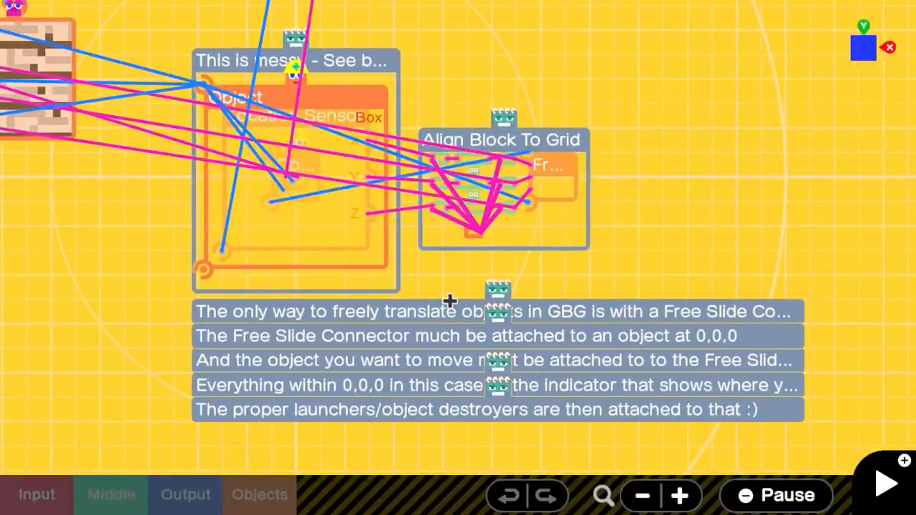